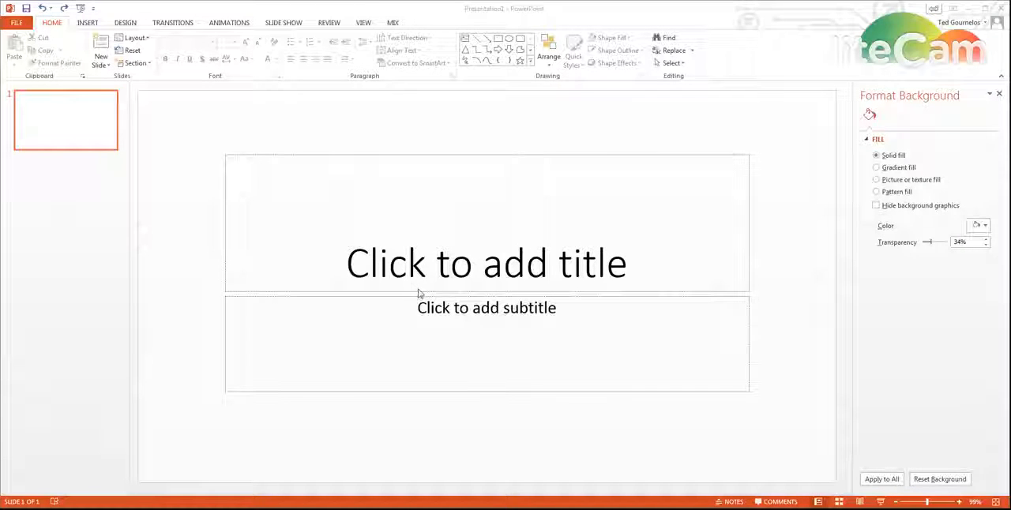
pyautogui.moveTo(482, 365)
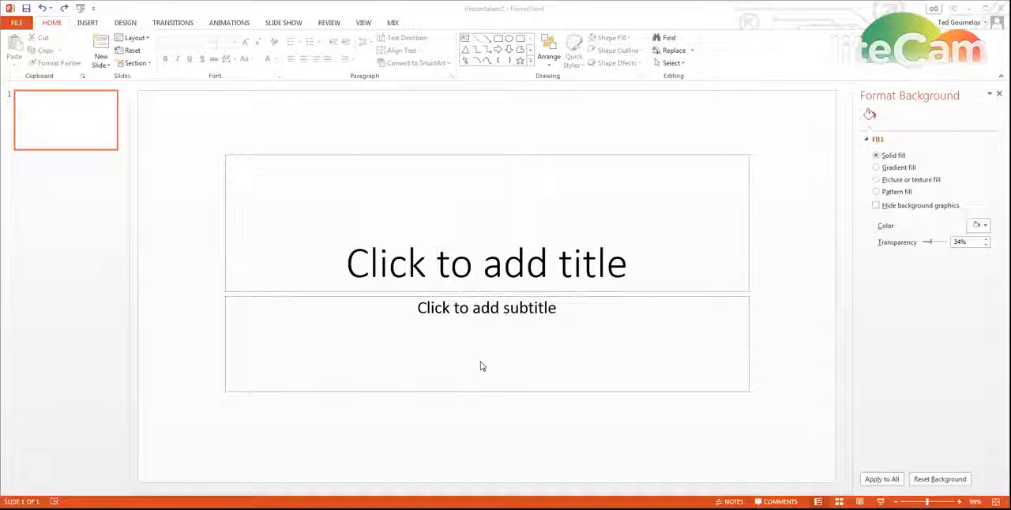
# Apply the green Facet theme and bring up its Variants options.
pyautogui.click(350, 187)
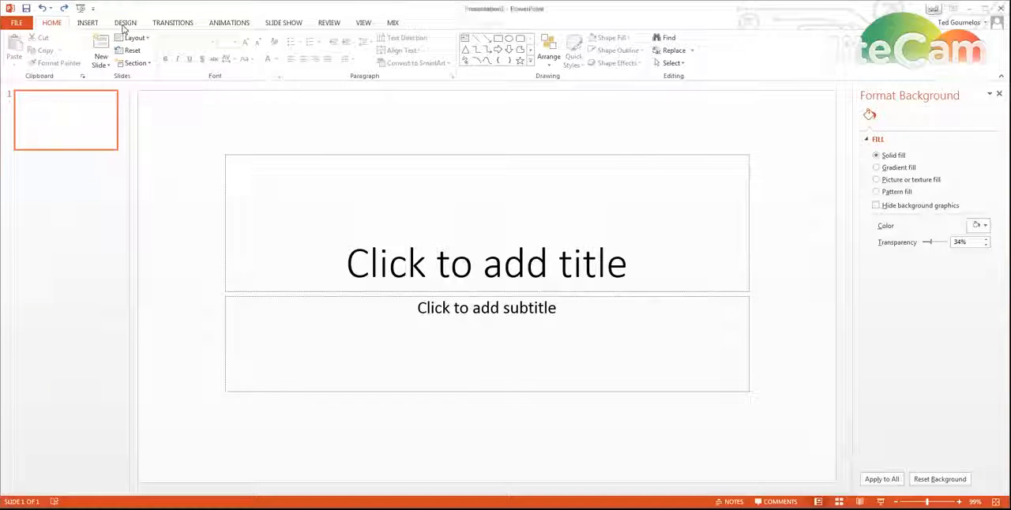
pyautogui.click(125, 22)
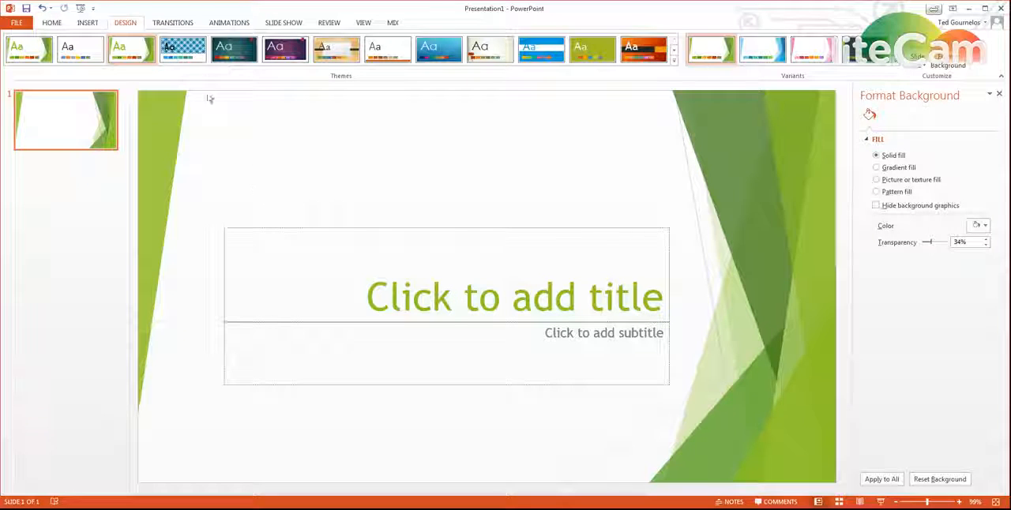
pyautogui.click(673, 60)
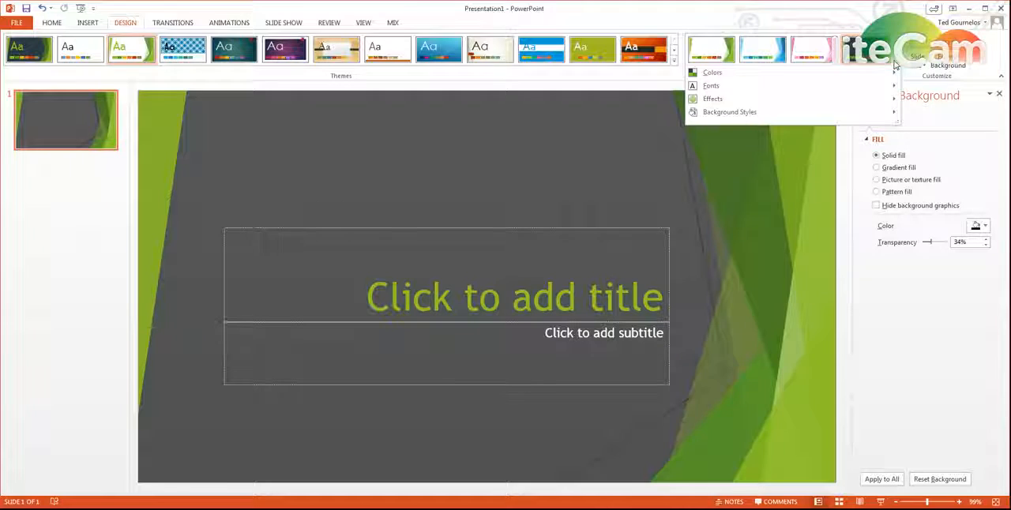
pyautogui.click(712, 72)
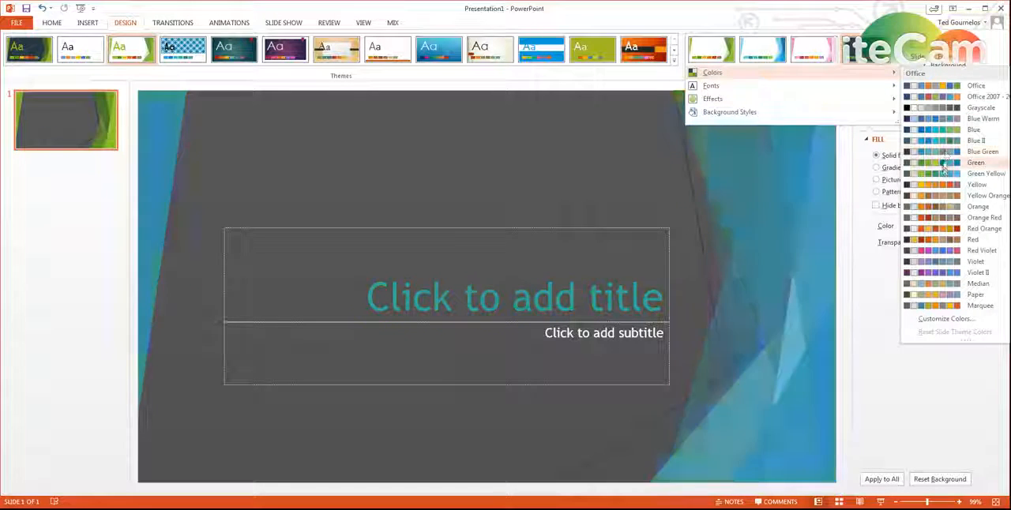
pyautogui.click(984, 217)
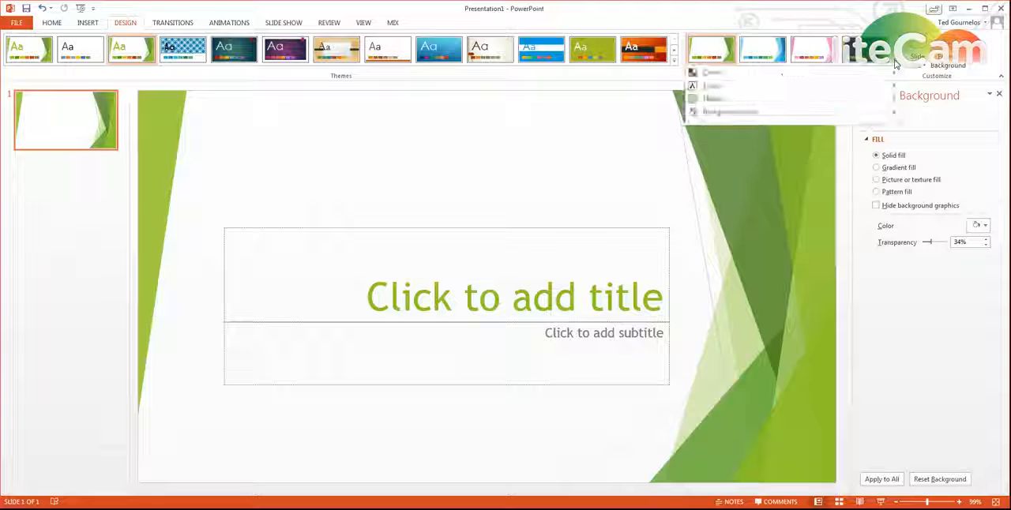
pyautogui.click(711, 71)
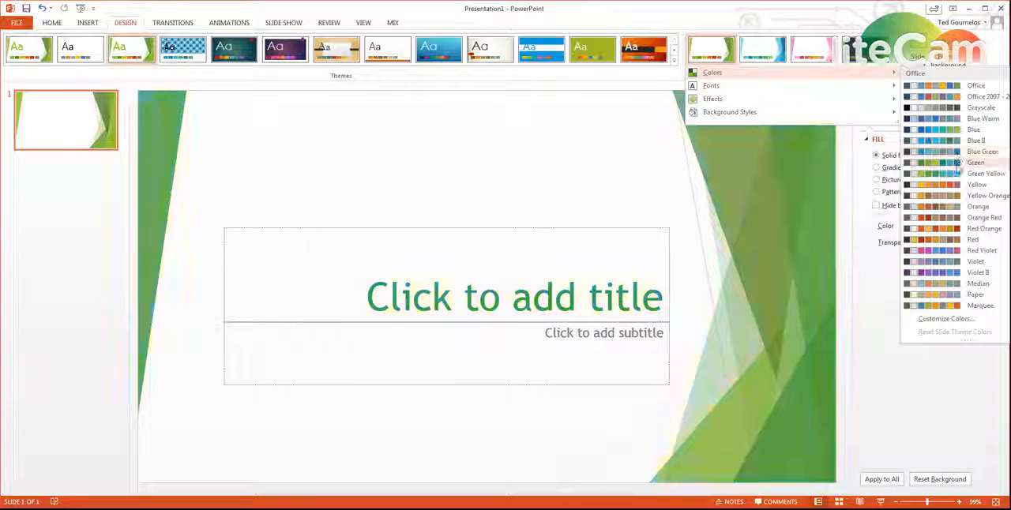
pyautogui.click(982, 151)
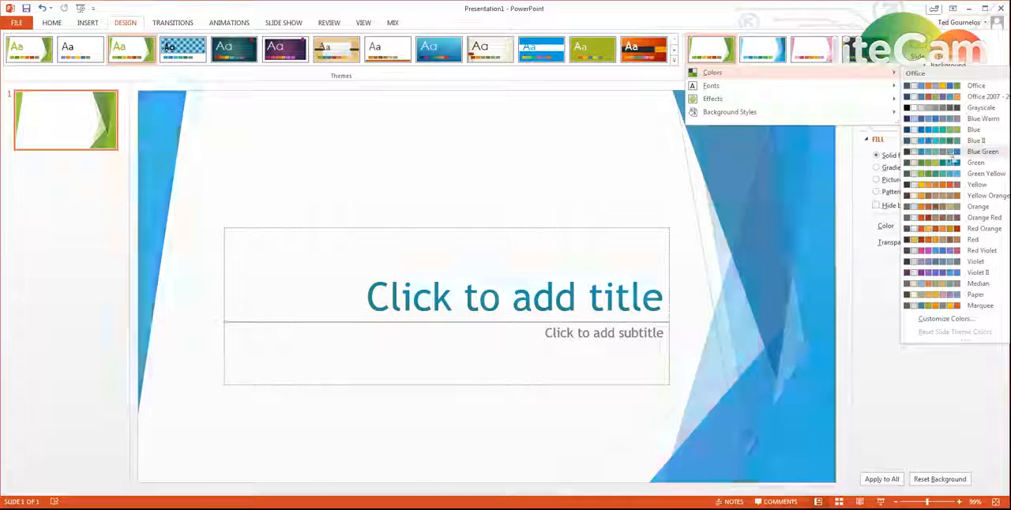
pyautogui.click(977, 206)
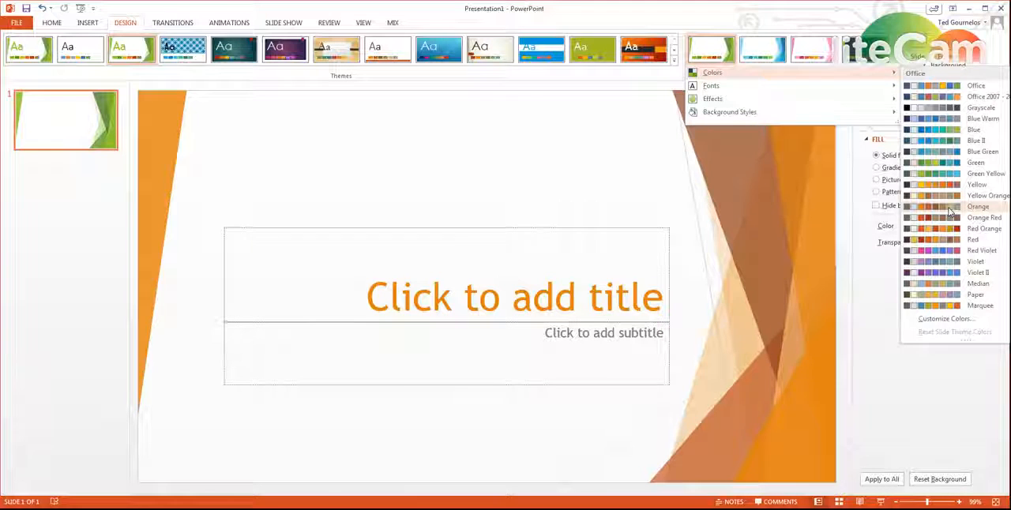
pyautogui.click(976, 162)
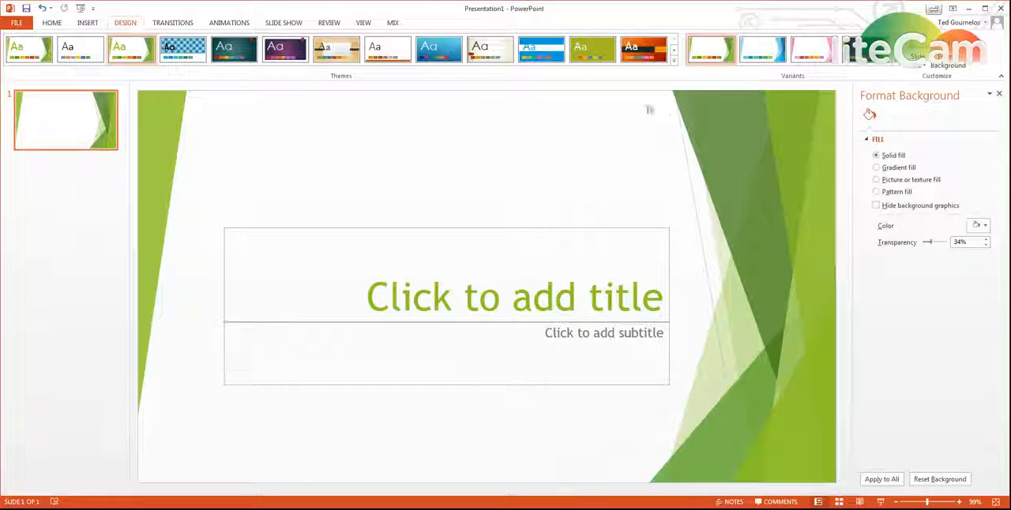
# Switch to the View tab to reach the presentation view options.
pyautogui.click(643, 49)
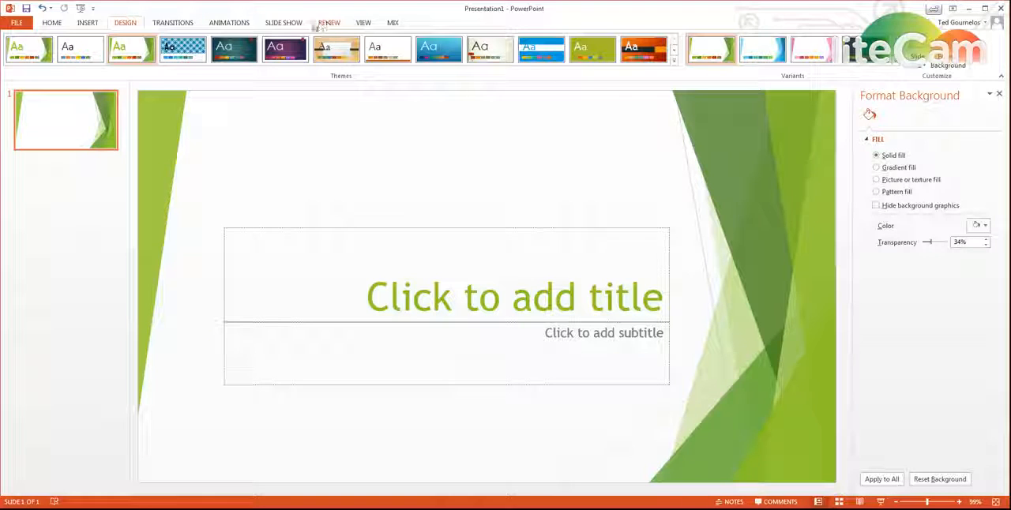
pyautogui.click(363, 23)
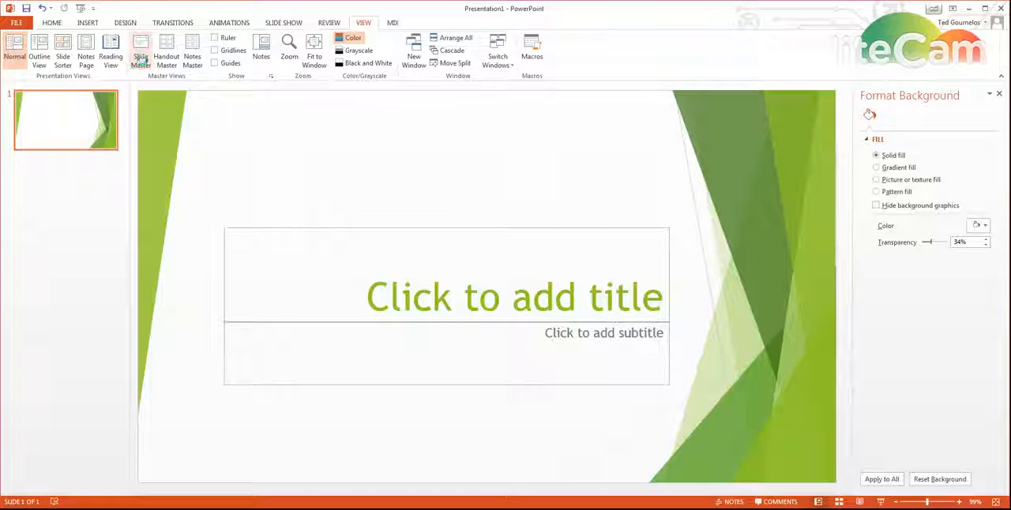
# Enter Slide Master view and select the Title and Content layout.
pyautogui.click(140, 51)
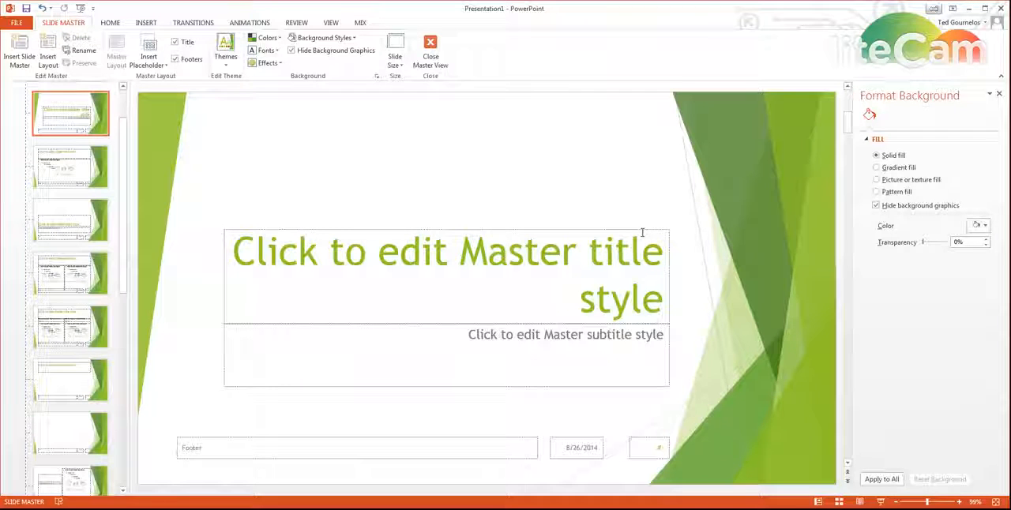
pyautogui.click(446, 253)
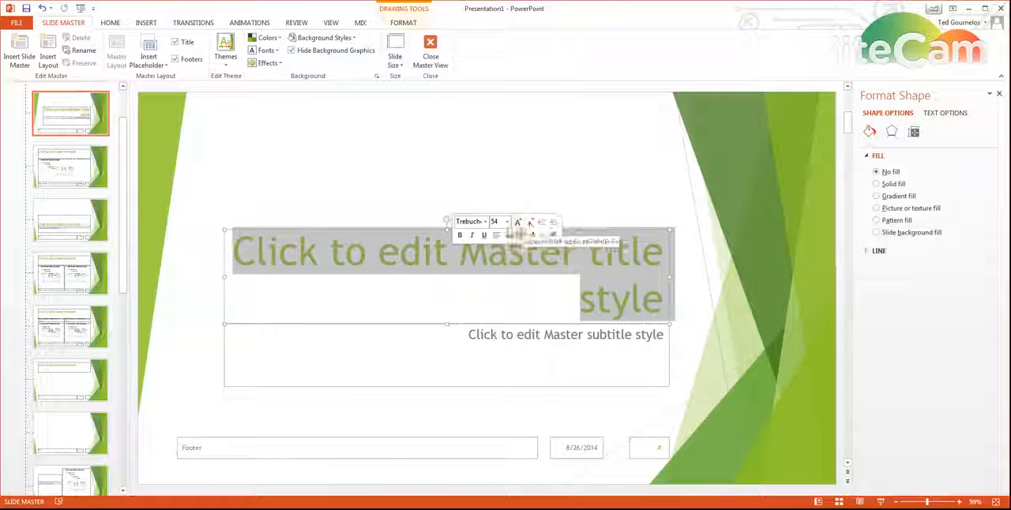
pyautogui.click(398, 251)
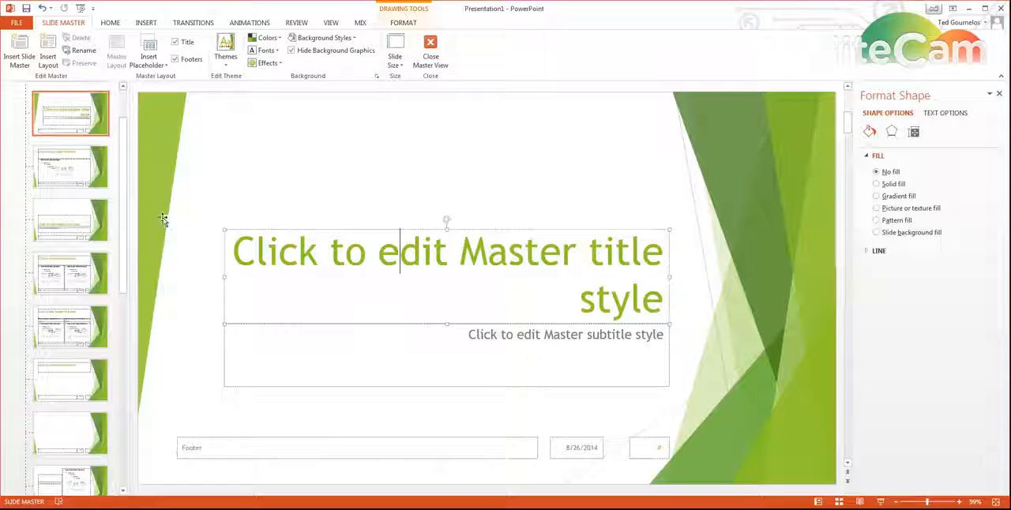
pyautogui.click(70, 166)
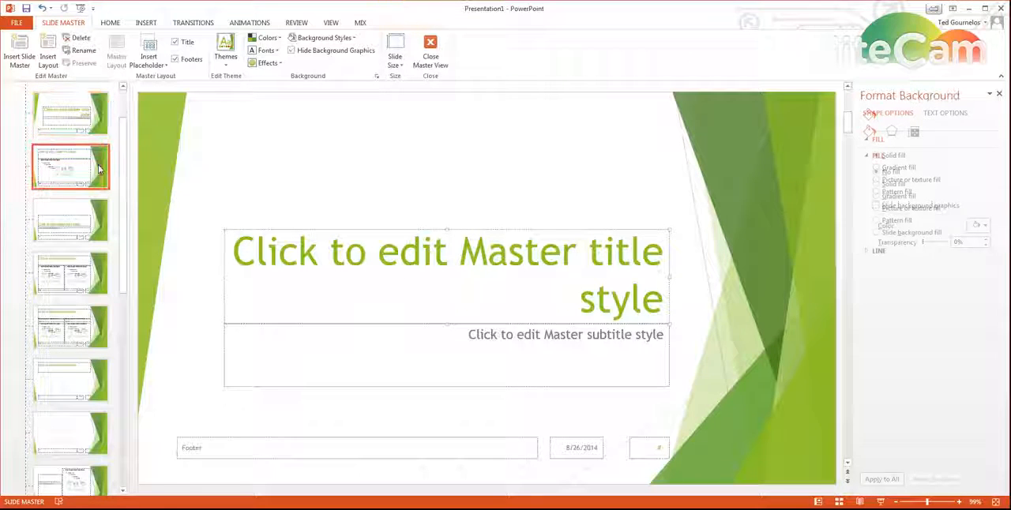
# Browse the Title and Content, Section Header and Two Content layouts, then select the top slide master.
pyautogui.click(69, 166)
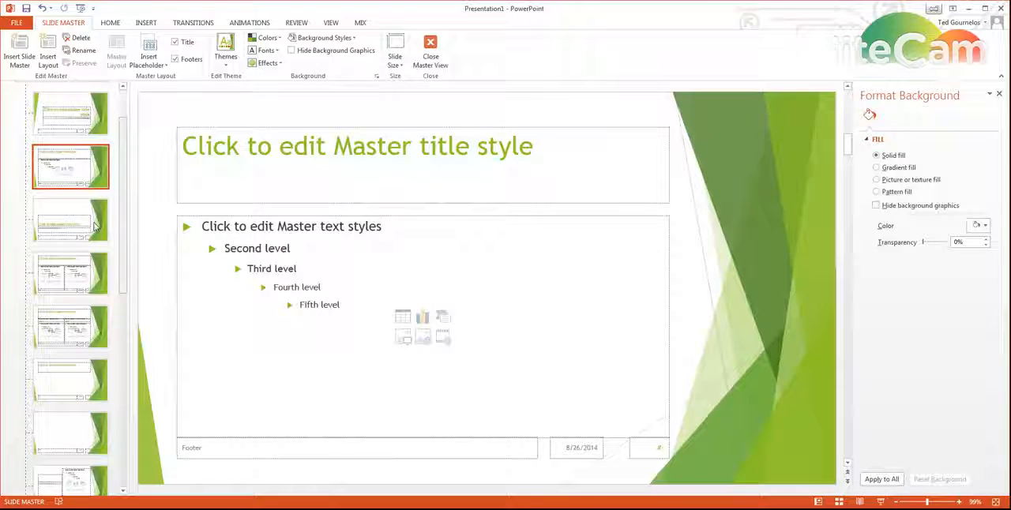
pyautogui.moveTo(71, 220)
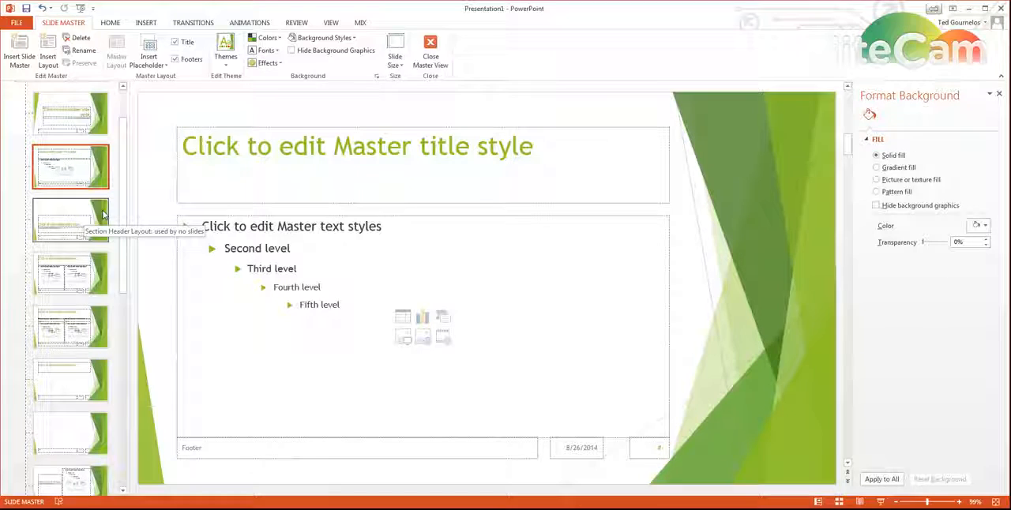
pyautogui.click(70, 220)
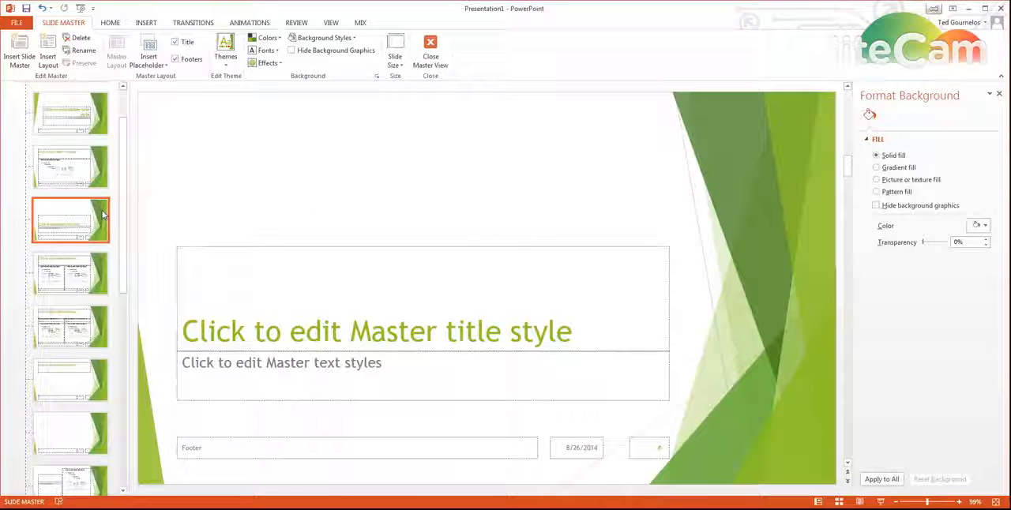
pyautogui.click(70, 327)
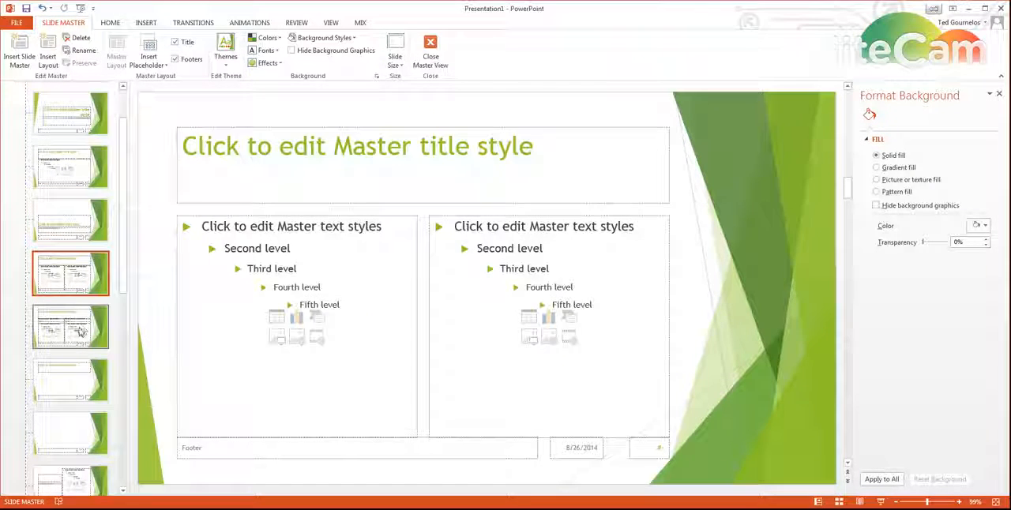
pyautogui.click(70, 380)
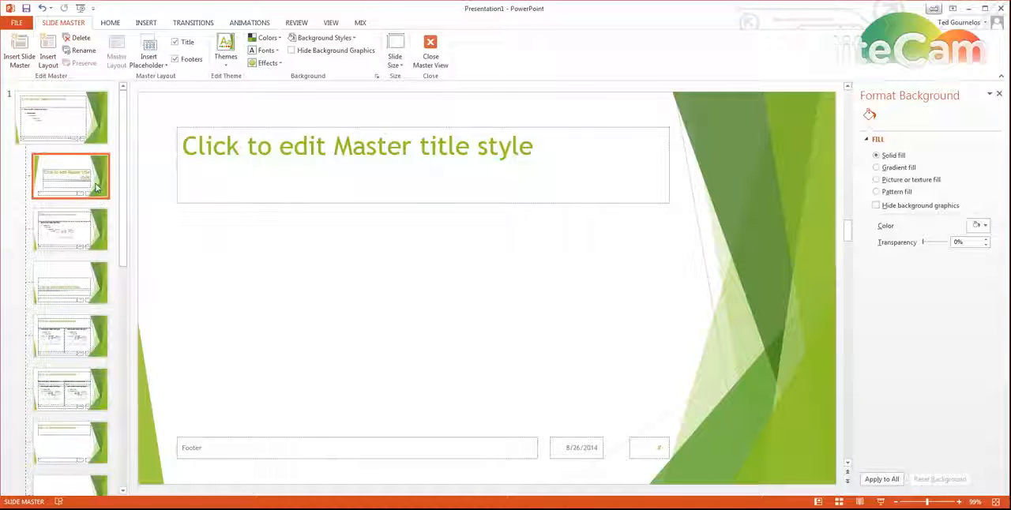
pyautogui.click(292, 50)
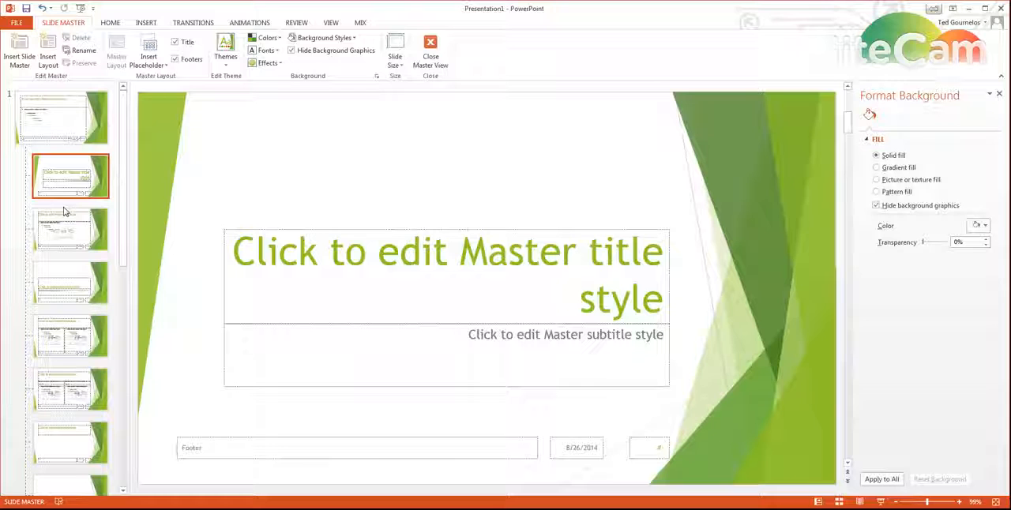
pyautogui.click(61, 117)
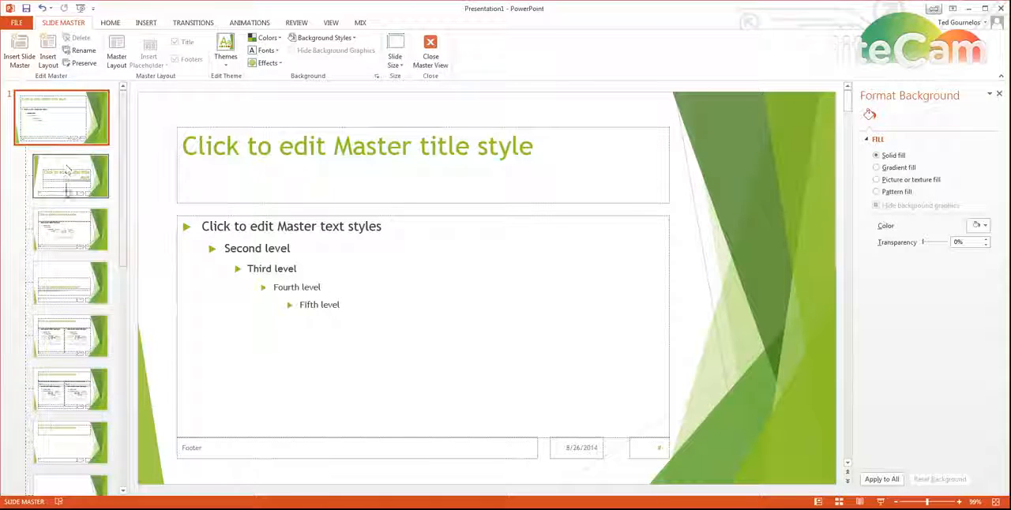
pyautogui.moveTo(72, 187)
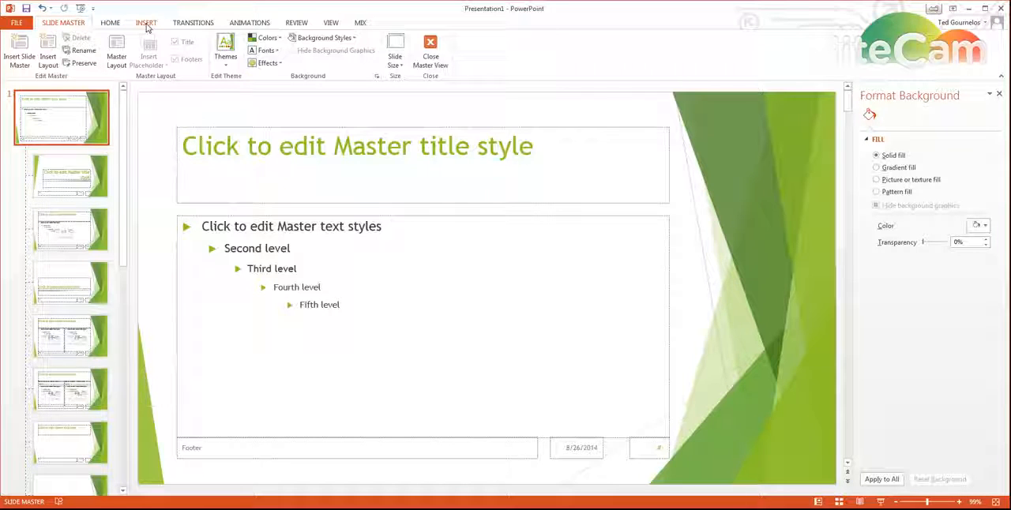
# Insert the company logo picture and drag it to the master's bottom-right corner.
pyautogui.click(146, 22)
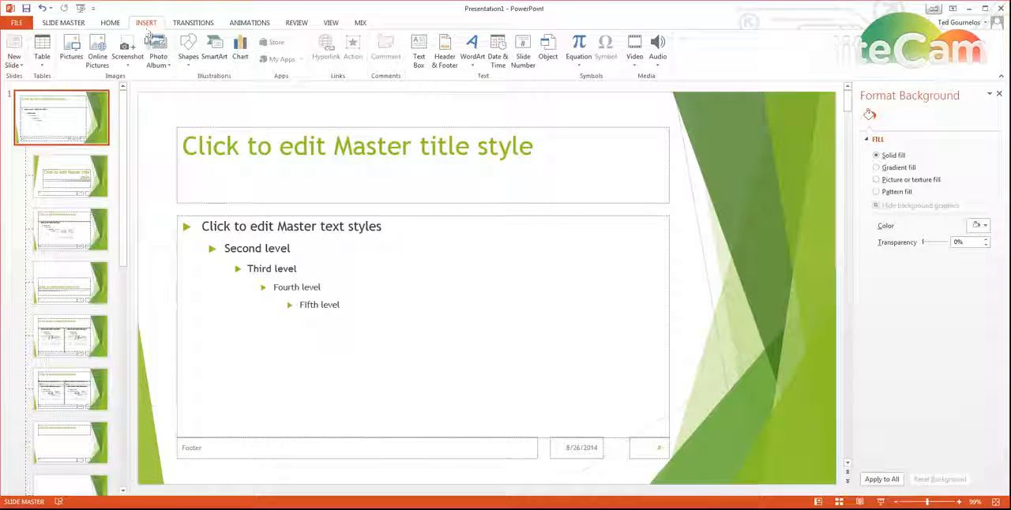
pyautogui.click(71, 47)
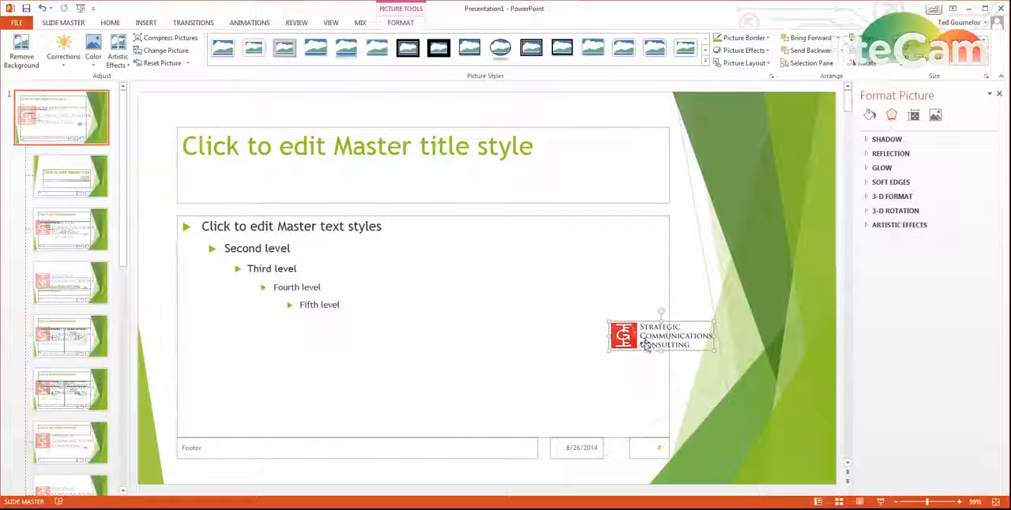
pyautogui.moveTo(661, 336); pyautogui.dragTo(762, 462)
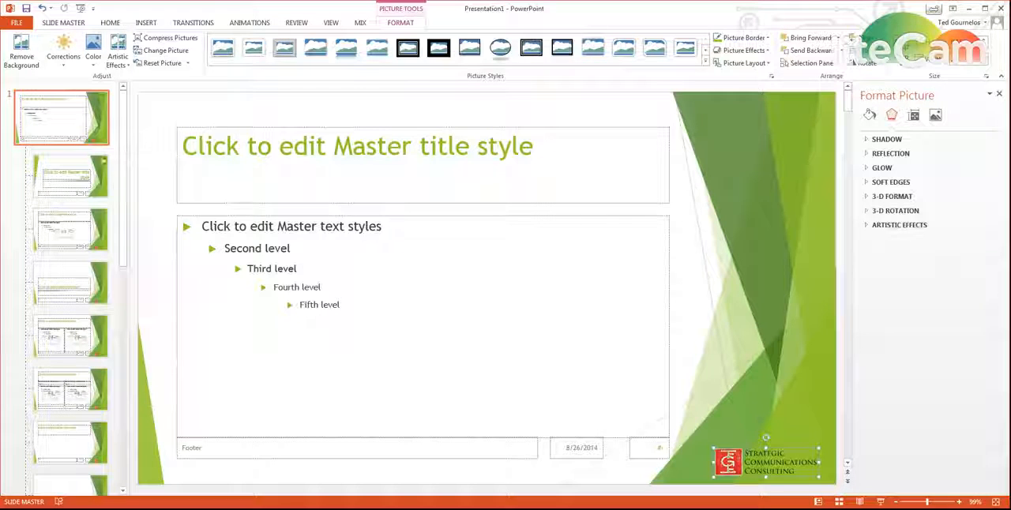
# Confirm the logo appears on the title and content layouts.
pyautogui.click(70, 176)
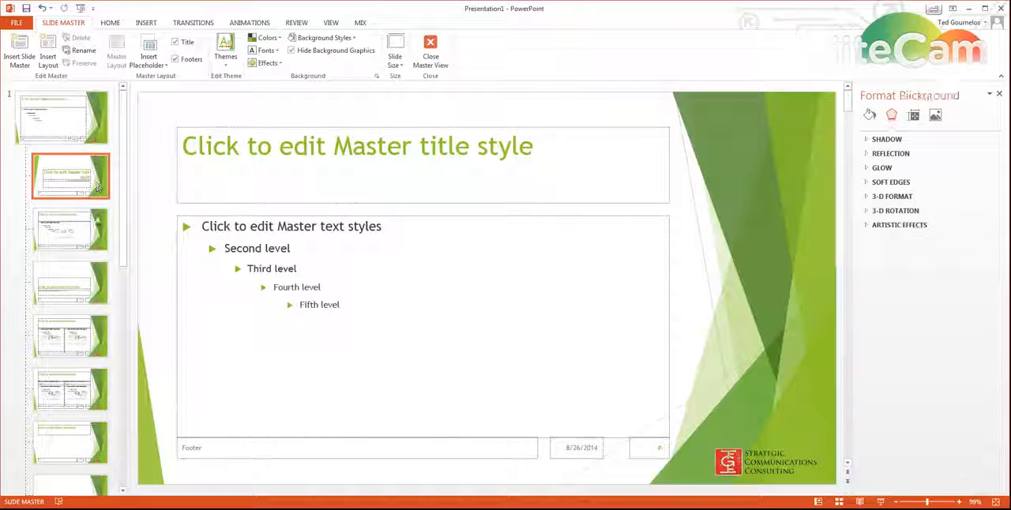
pyautogui.click(71, 229)
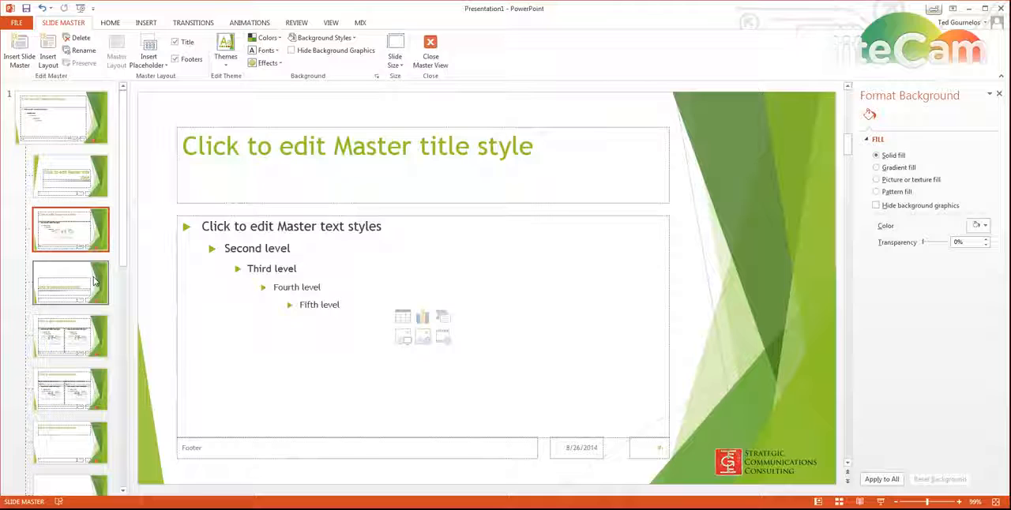
pyautogui.click(70, 282)
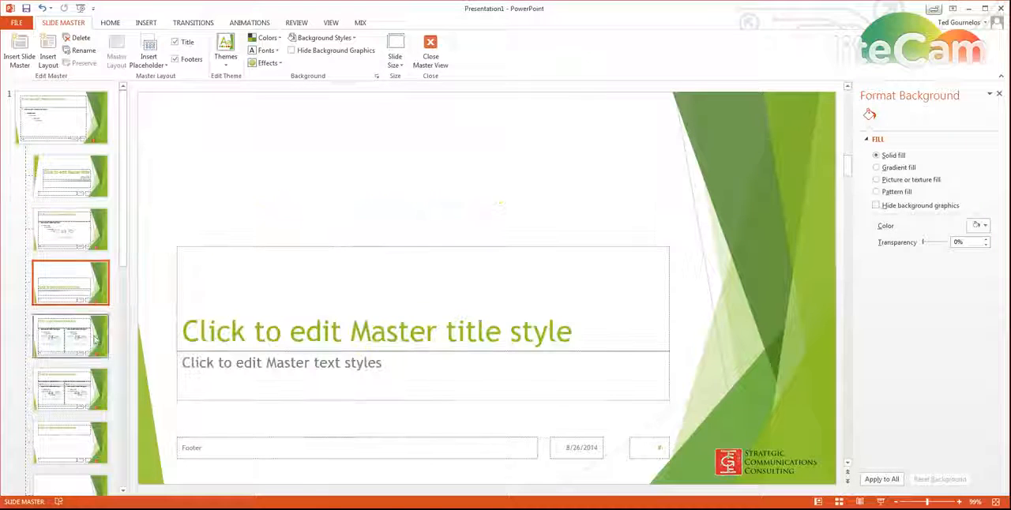
# Select the logo picture on the slide master and delete it.
pyautogui.click(62, 117)
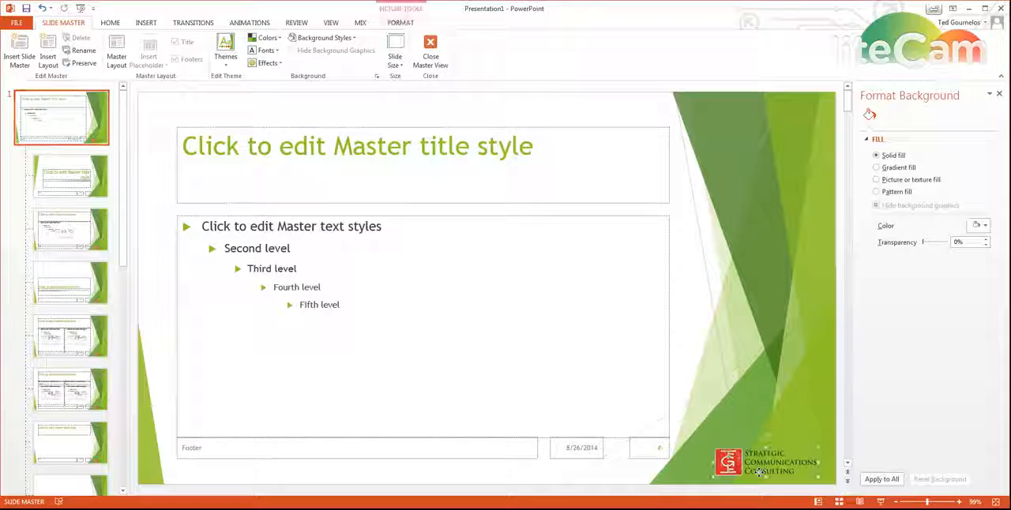
pyautogui.click(762, 462)
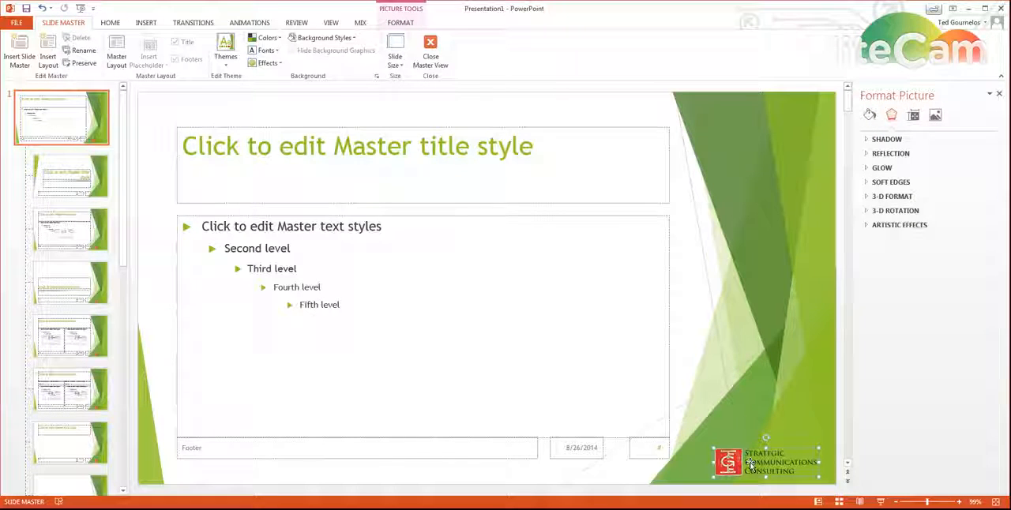
pyautogui.click(870, 115)
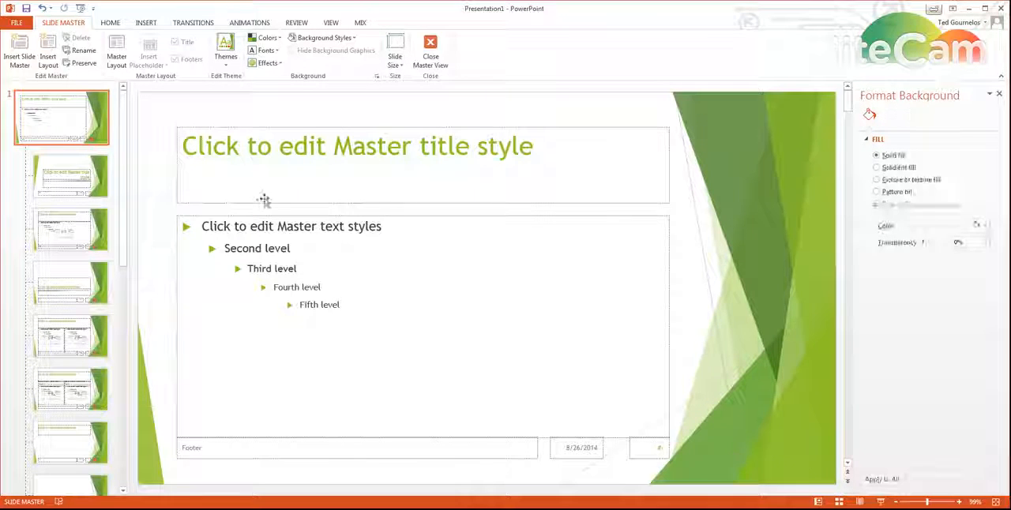
pyautogui.click(146, 22)
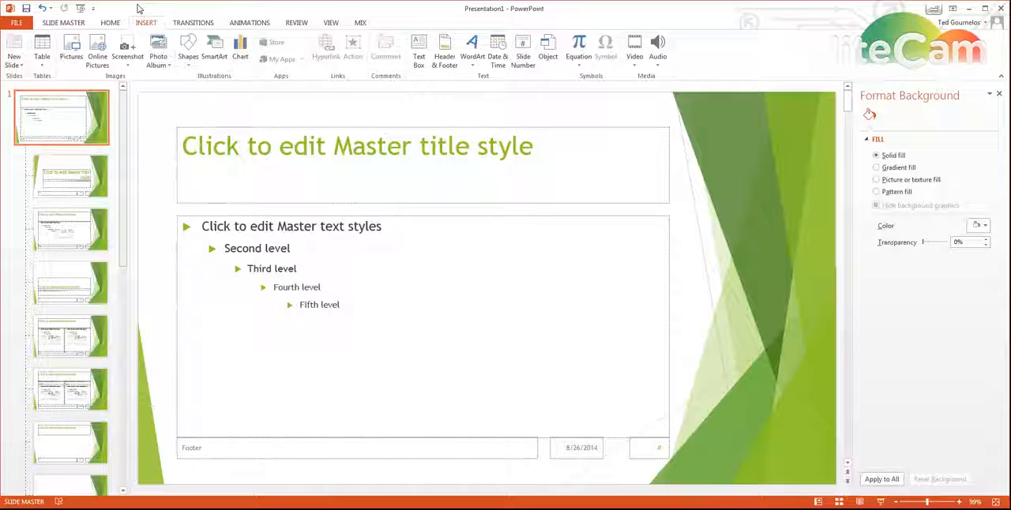
# Draw a bottom-right rectangle on the master and choose a picture file fill.
pyautogui.click(188, 48)
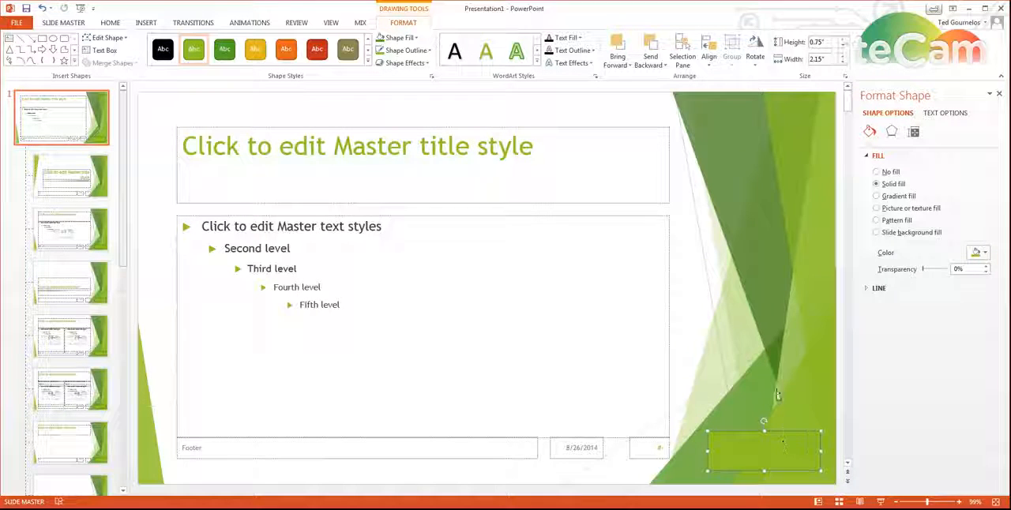
pyautogui.moveTo(71, 229)
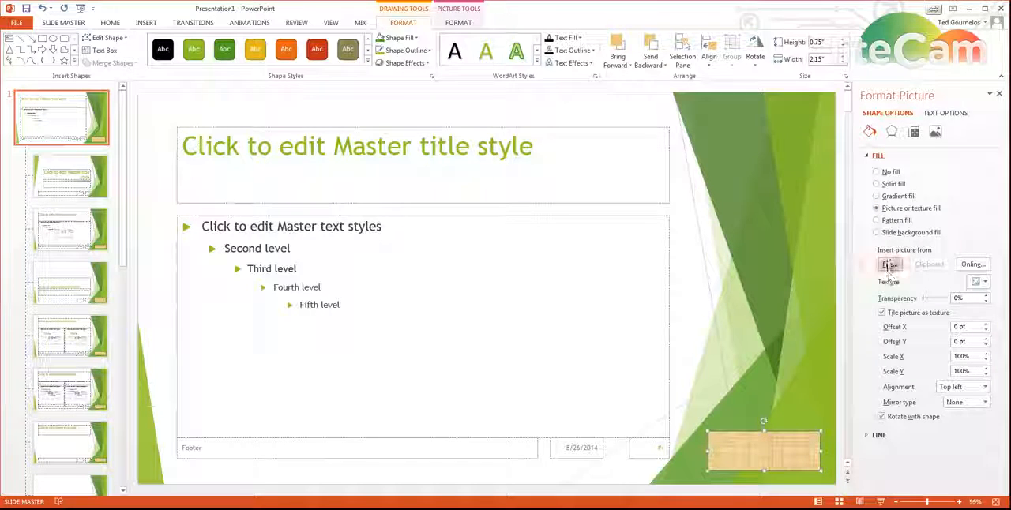
pyautogui.click(889, 264)
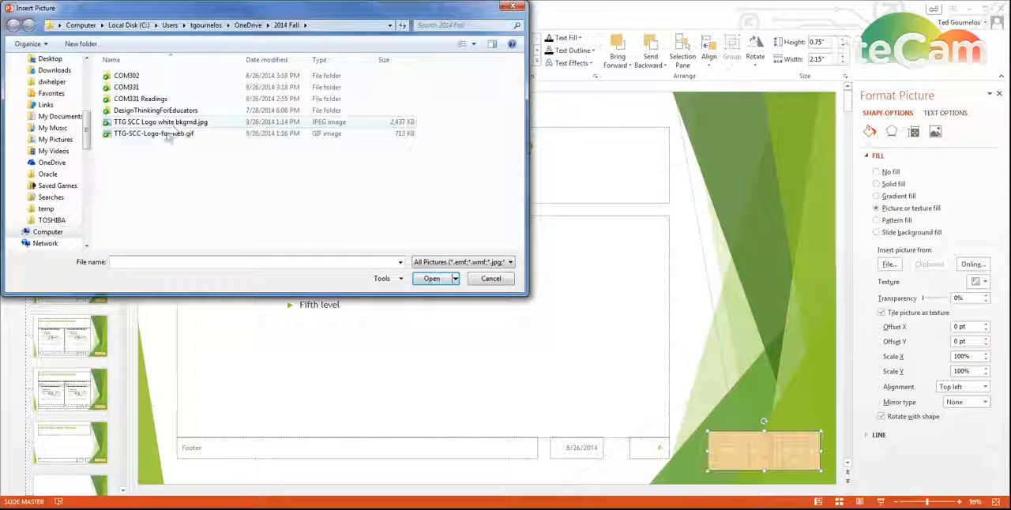
# Fill the rectangle with the TTG-SCC logo file at about 38% transparency.
pyautogui.click(431, 278)
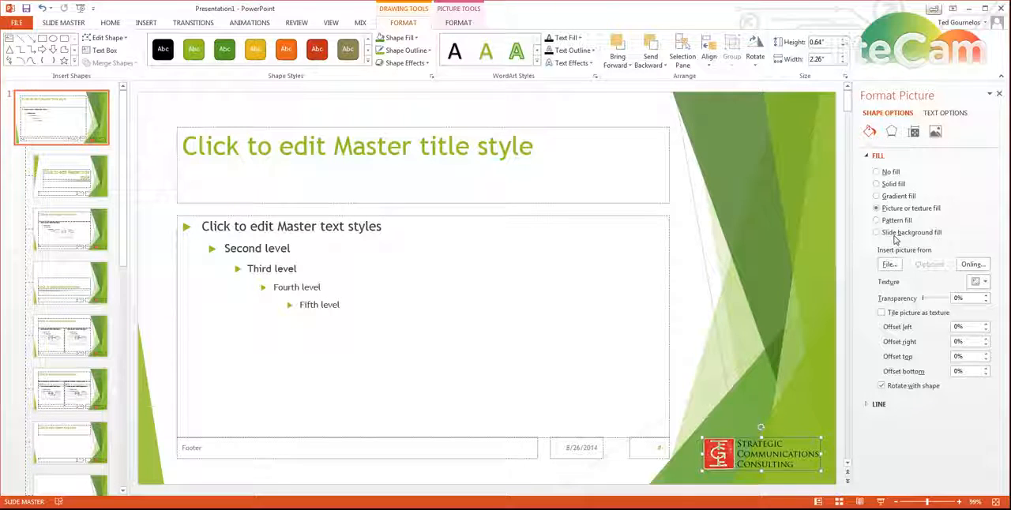
pyautogui.click(985, 295)
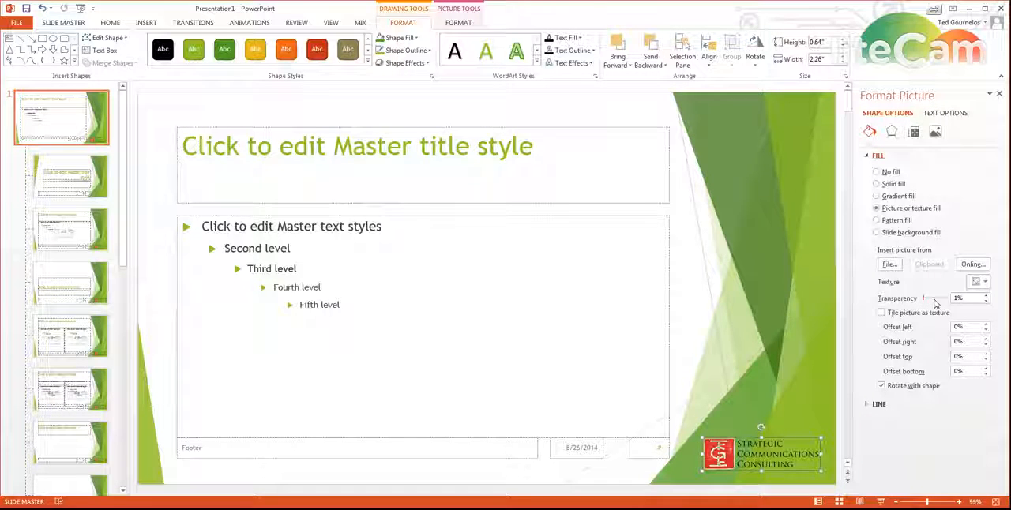
pyautogui.moveTo(926, 298); pyautogui.dragTo(939, 297)
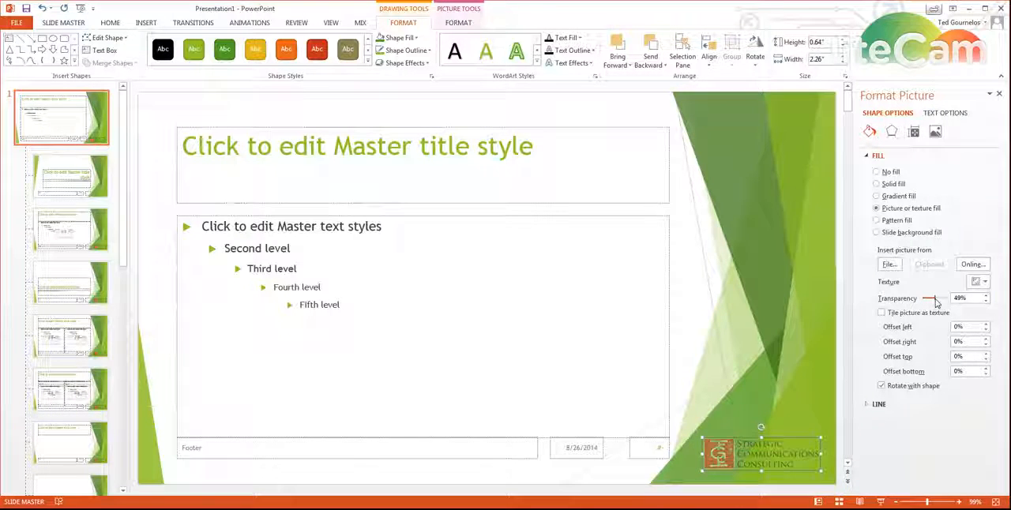
pyautogui.moveTo(936, 299); pyautogui.dragTo(928, 299)
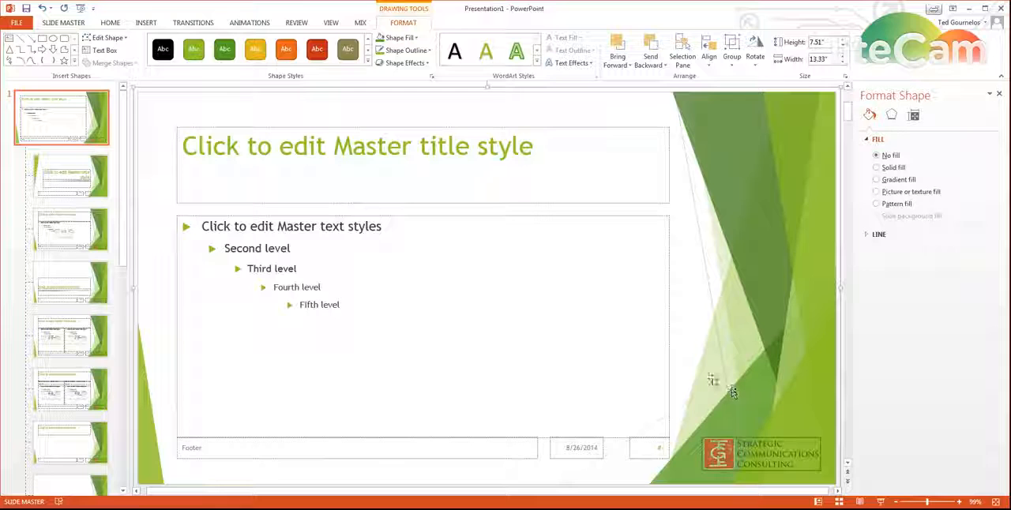
pyautogui.click(760, 453)
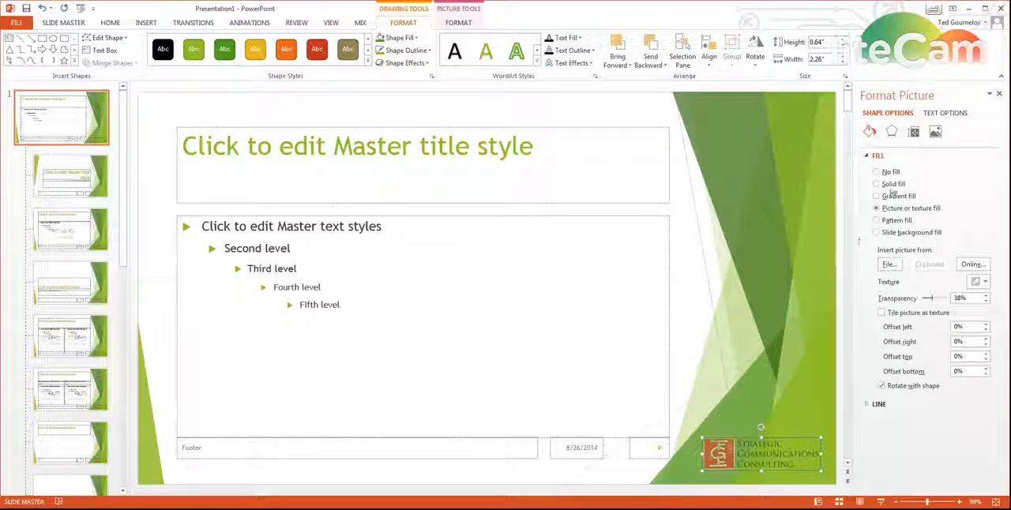
# Set the logo rectangle's line to No line in Format Picture.
pyautogui.click(891, 132)
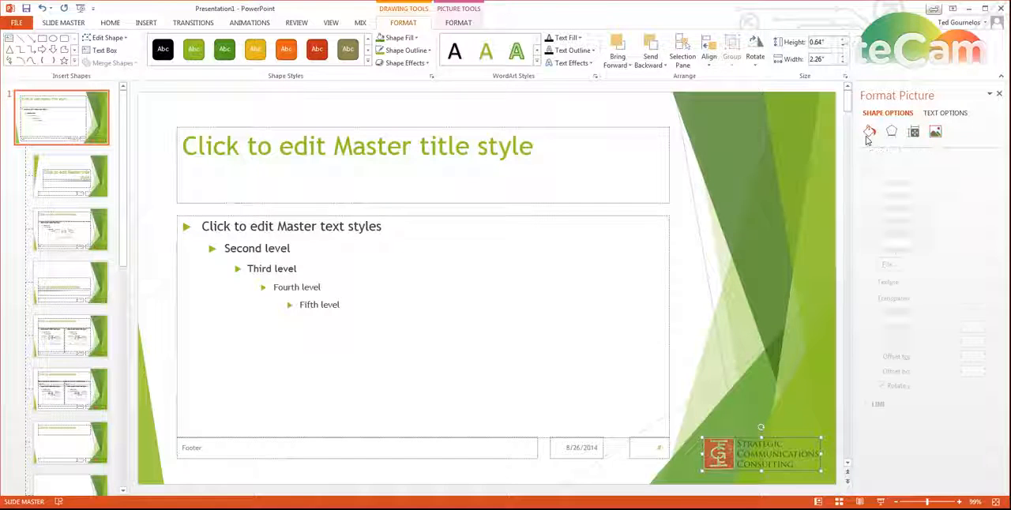
pyautogui.click(870, 131)
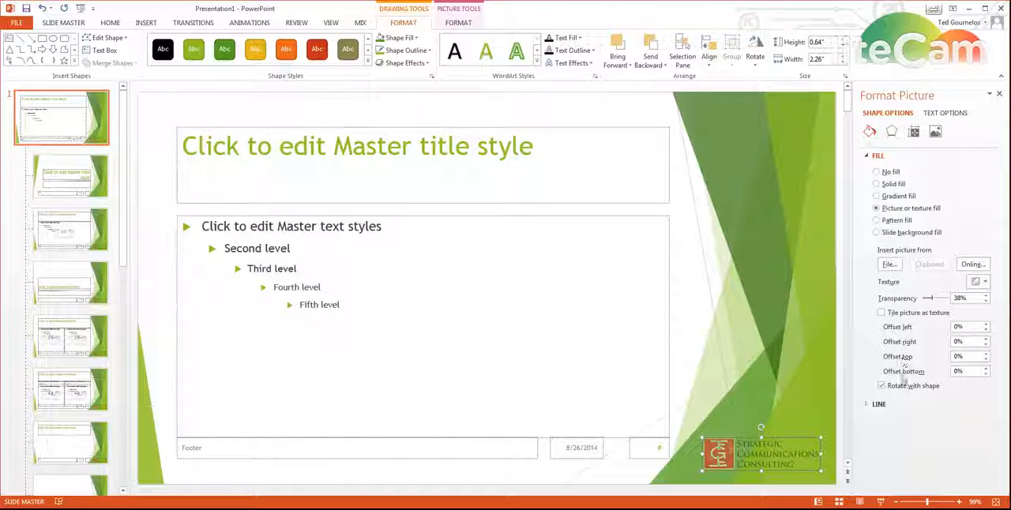
pyautogui.click(879, 403)
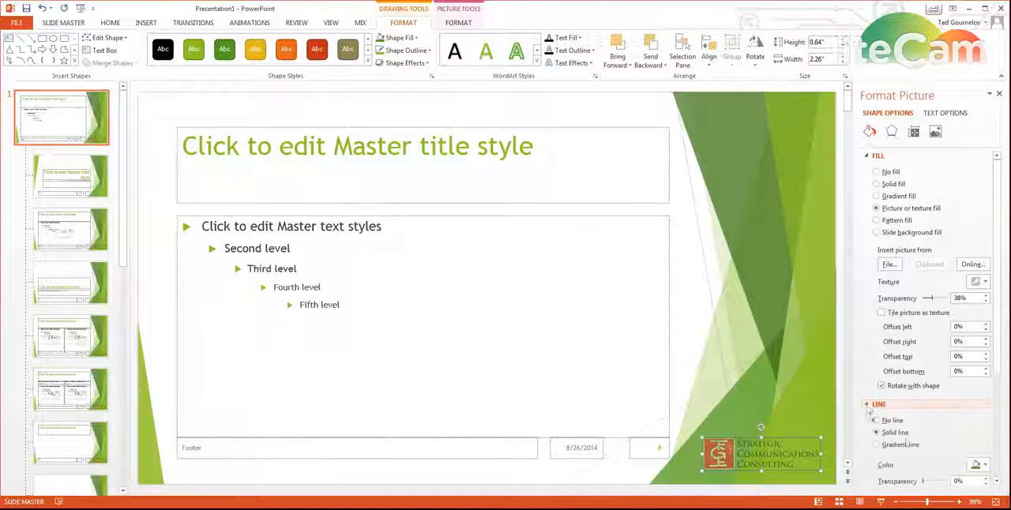
pyautogui.click(876, 420)
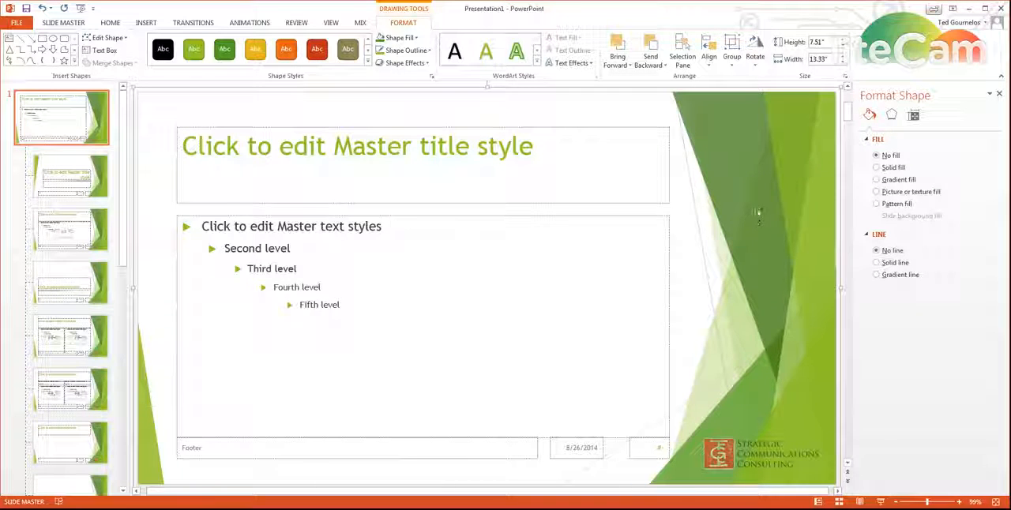
pyautogui.moveTo(739, 198)
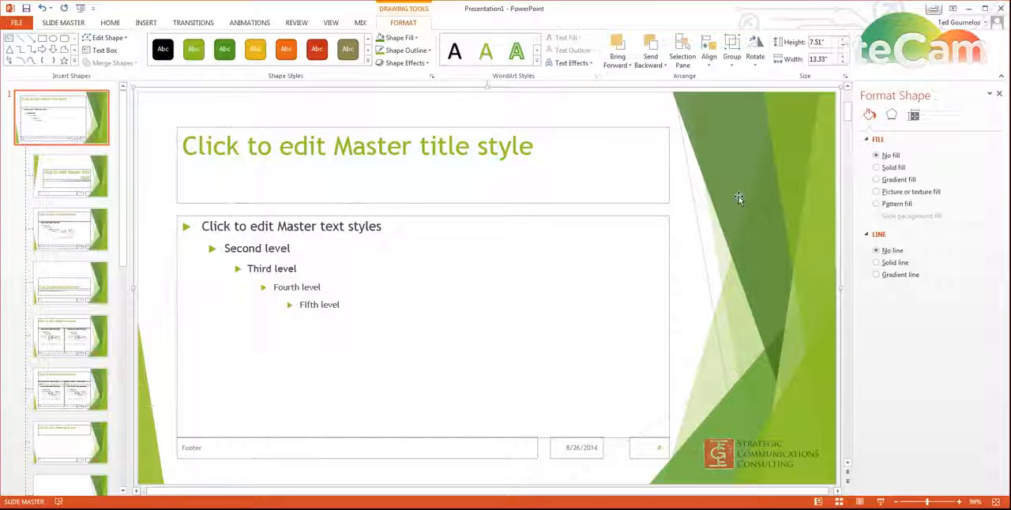
# Raise the solid-fill transparency of the dark green background shapes.
pyautogui.click(876, 168)
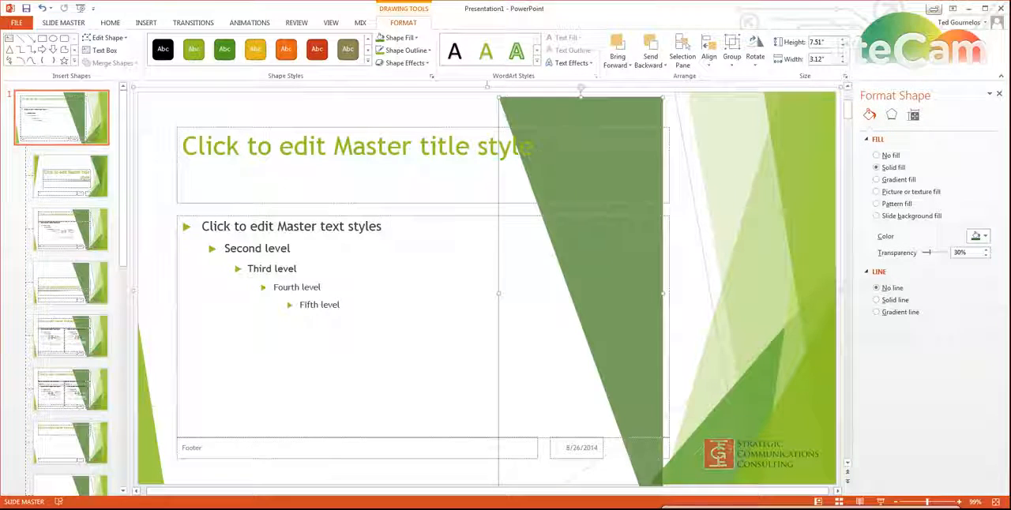
pyautogui.click(397, 37)
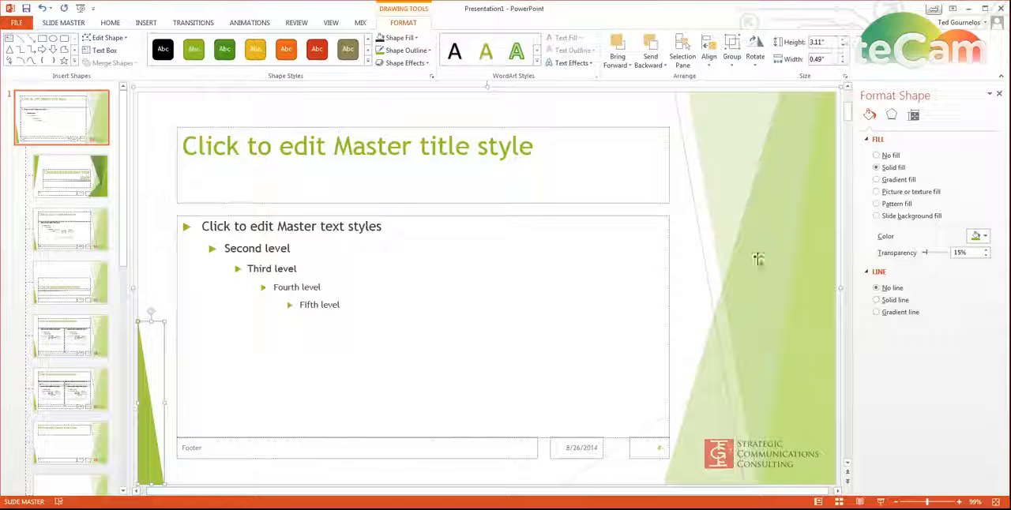
# Raise the left-edge green triangle's fill transparency to about 42%.
pyautogui.moveTo(924, 252); pyautogui.dragTo(928, 253)
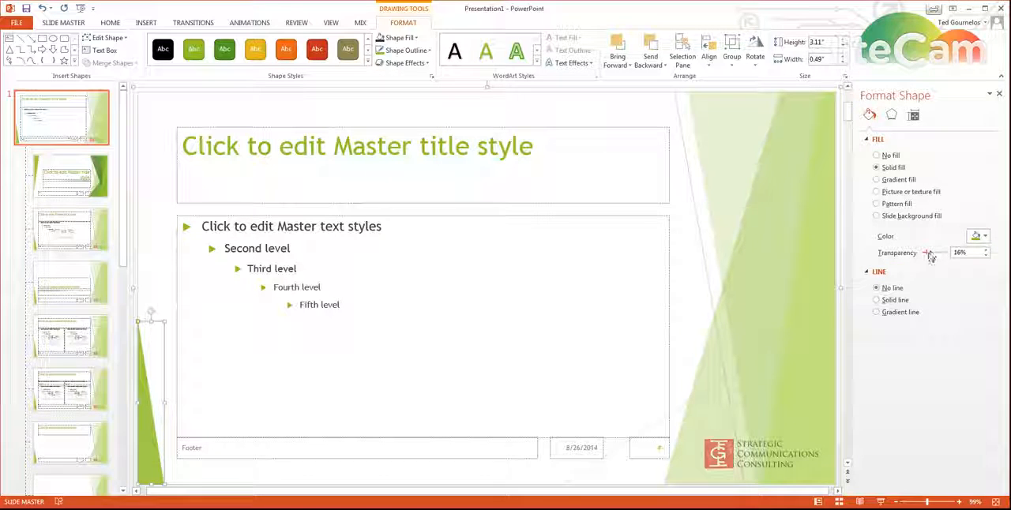
pyautogui.moveTo(929, 253); pyautogui.dragTo(940, 253)
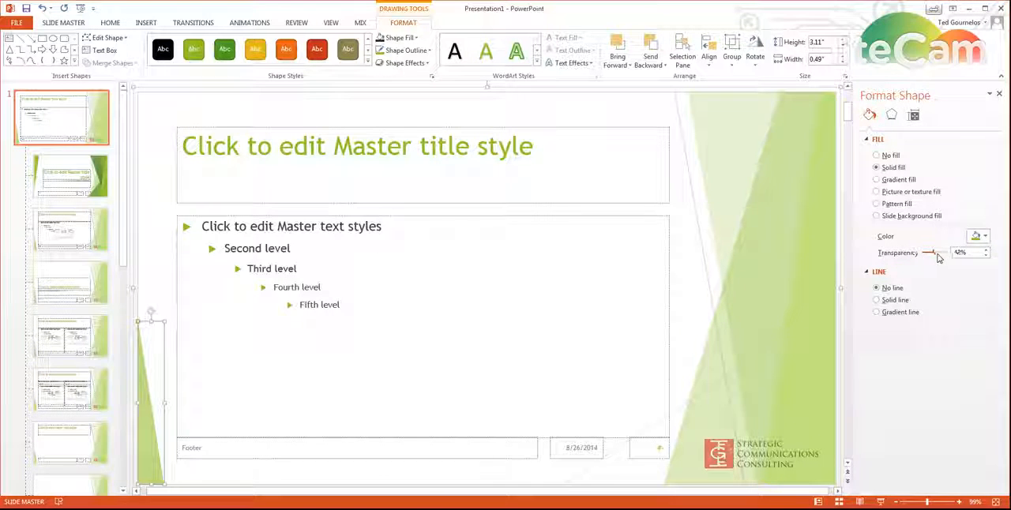
pyautogui.moveTo(928, 252); pyautogui.dragTo(936, 252)
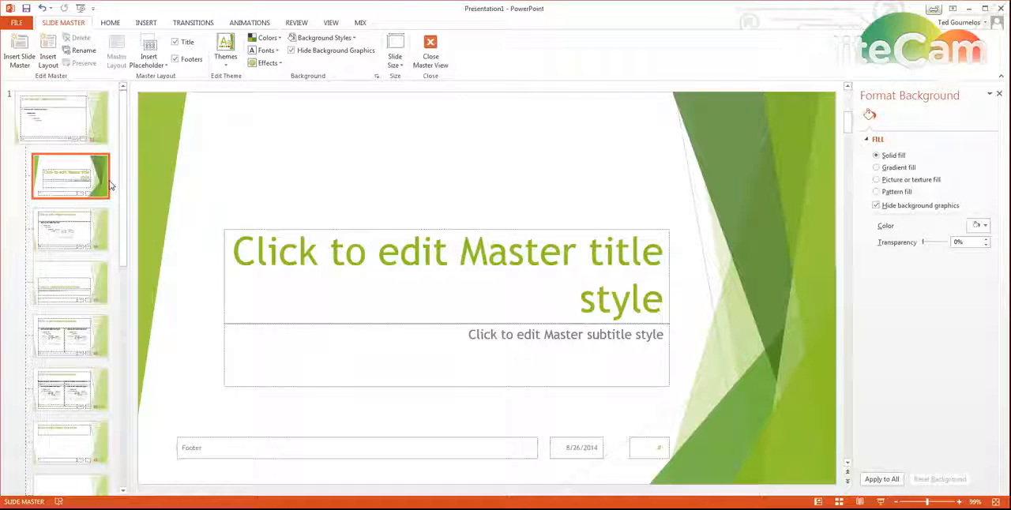
pyautogui.moveTo(71, 173)
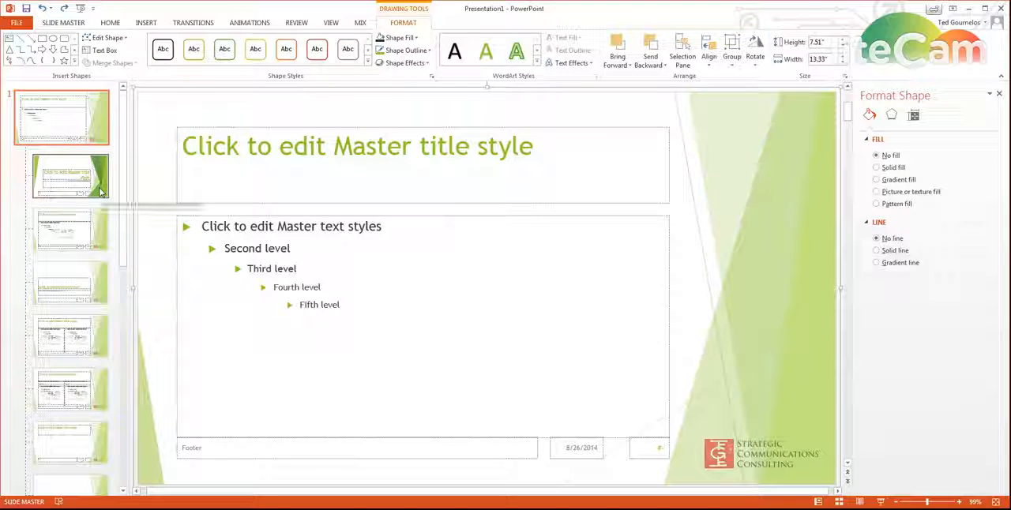
# Paste the lightened background shapes and the semi-transparent logo onto the Title Slide layout.
pyautogui.click(71, 174)
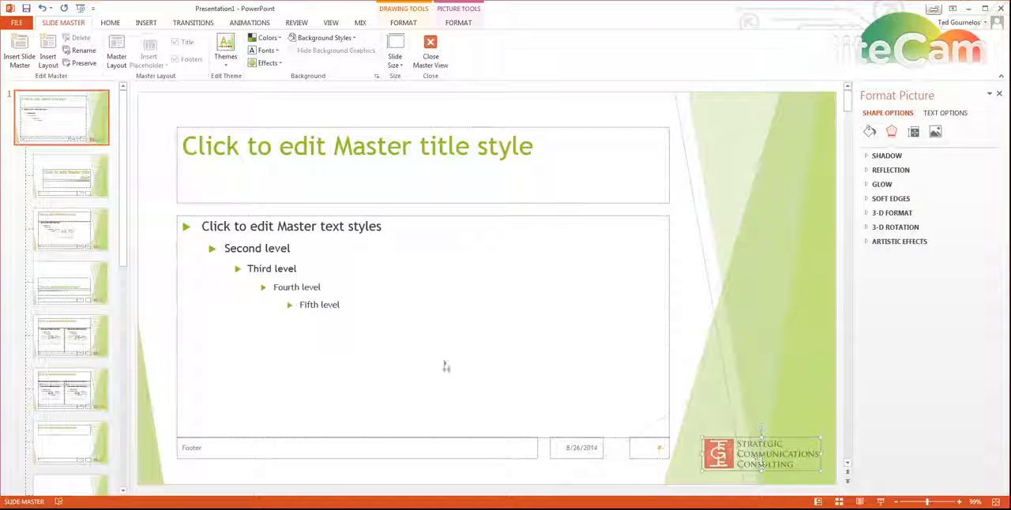
pyautogui.click(69, 175)
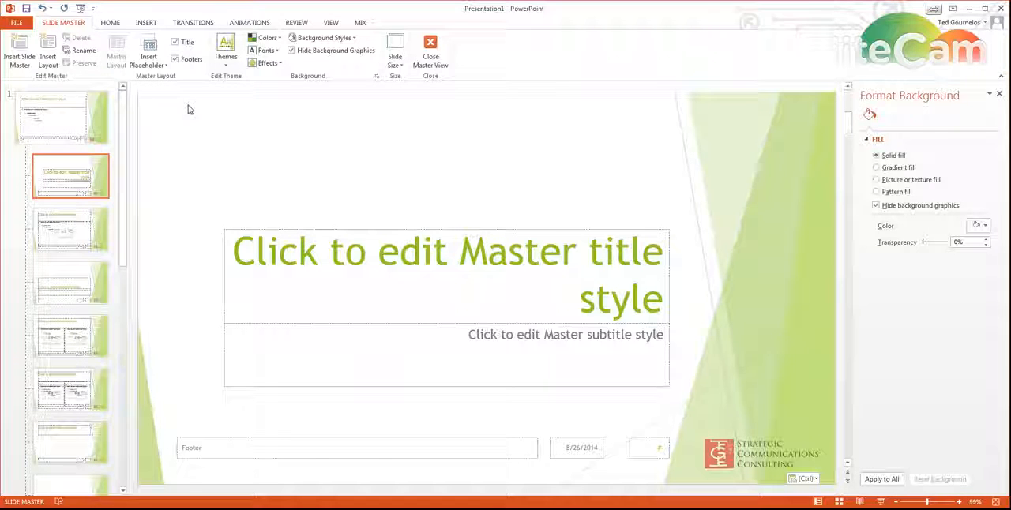
pyautogui.moveTo(281, 102)
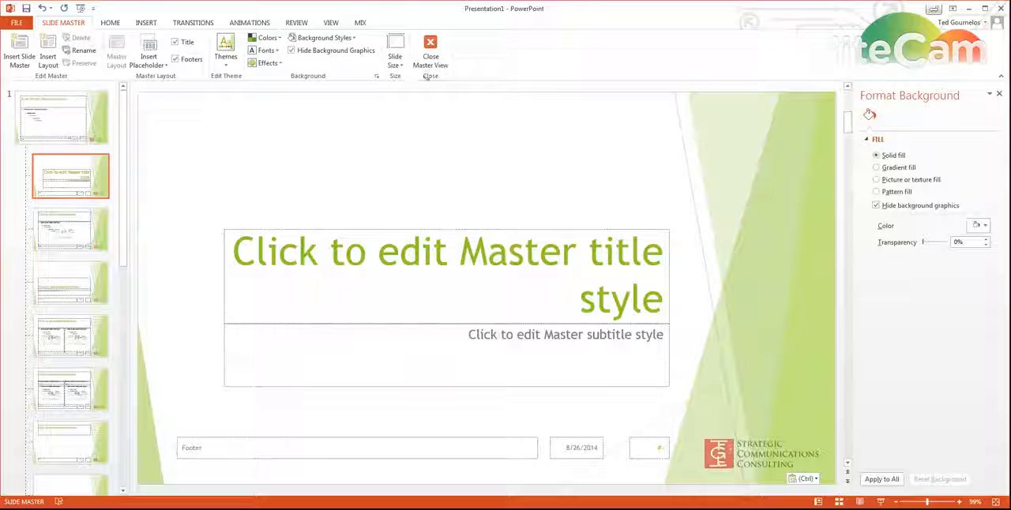
# Close Master View and add a second Title and Content slide.
pyautogui.click(430, 47)
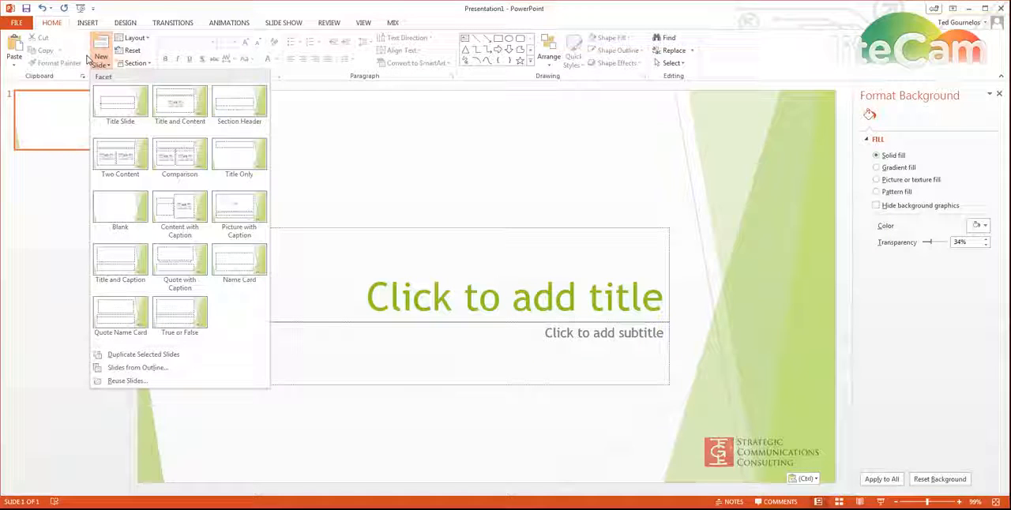
pyautogui.moveTo(179, 107)
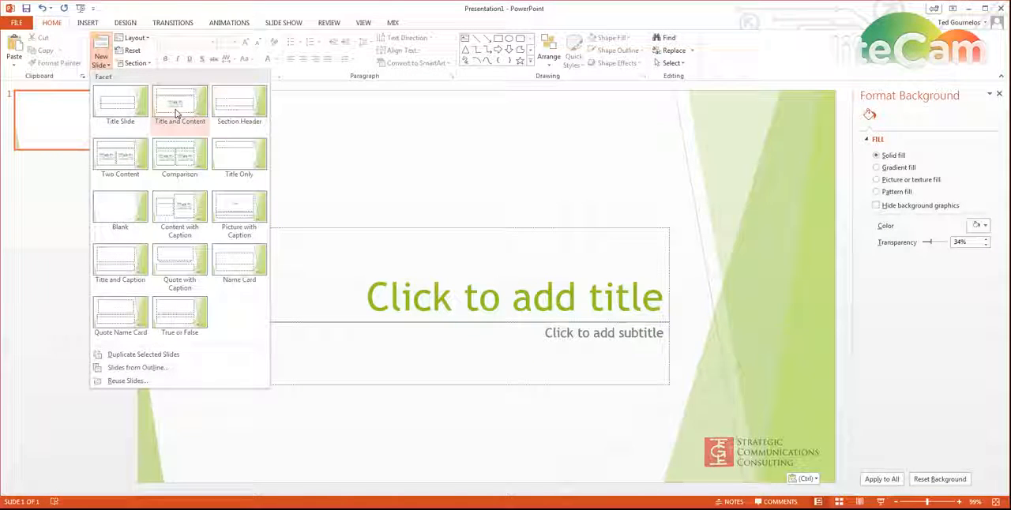
pyautogui.click(179, 103)
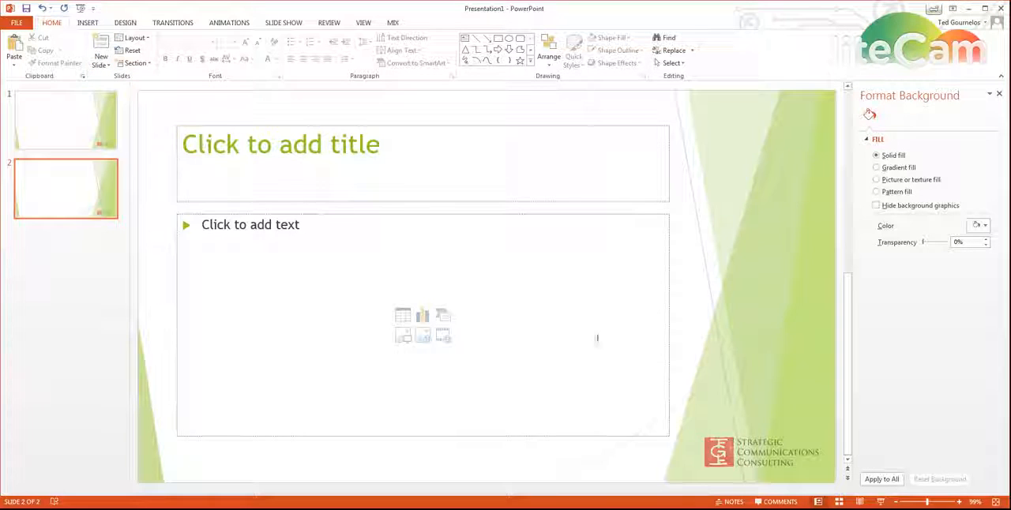